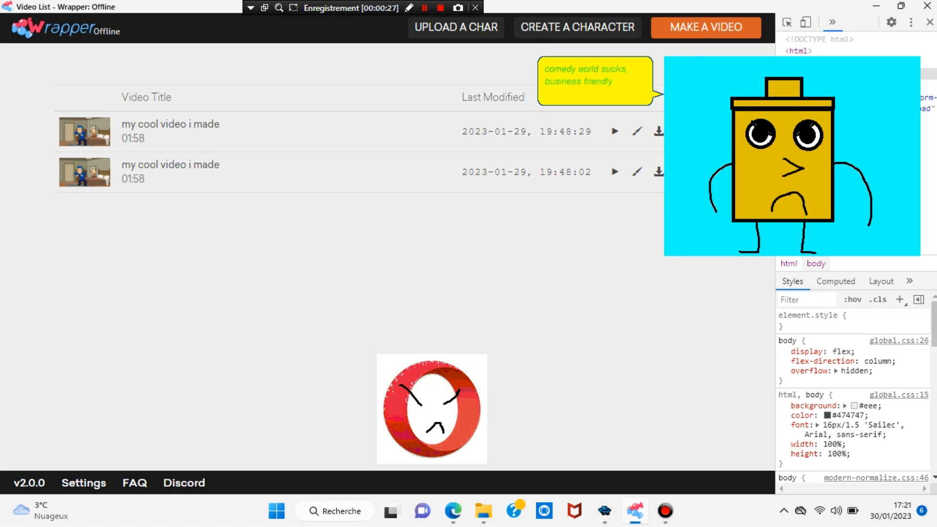
- Type the bubble lines 'rocks! it's bettter!' and 'that, anyways please do an animation-', then flip two pages forward
{"action": "type", "text": "rocks! it's bettter!"}
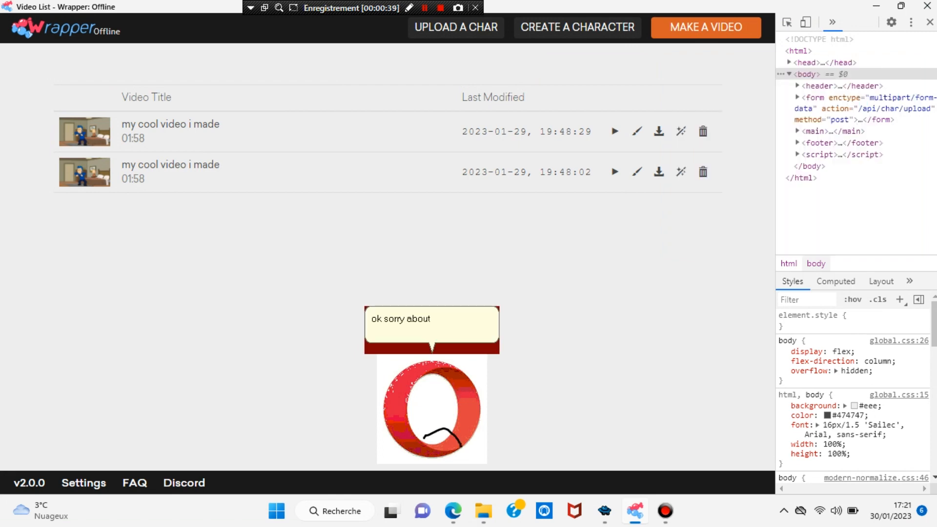
{"action": "type", "text": "that, anyways please do an animation-"}
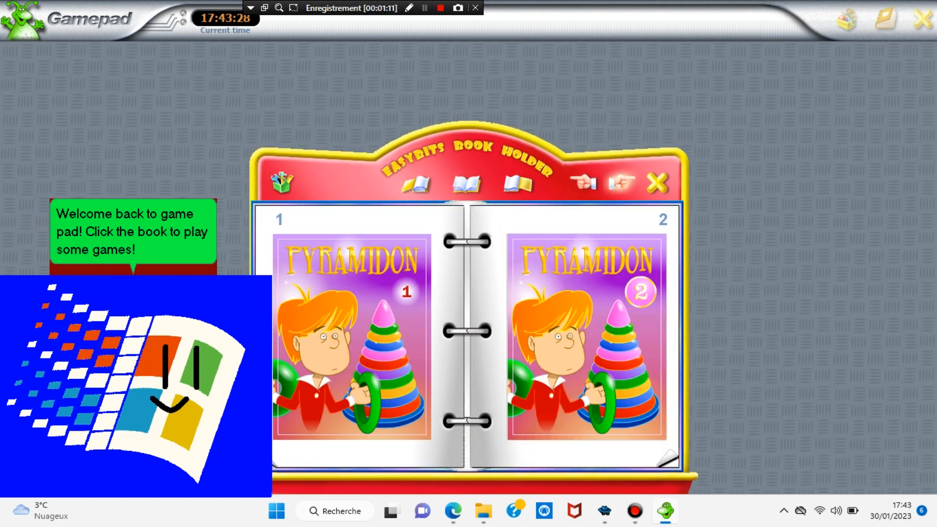
{"action": "left_click", "coordinate": [621, 184]}
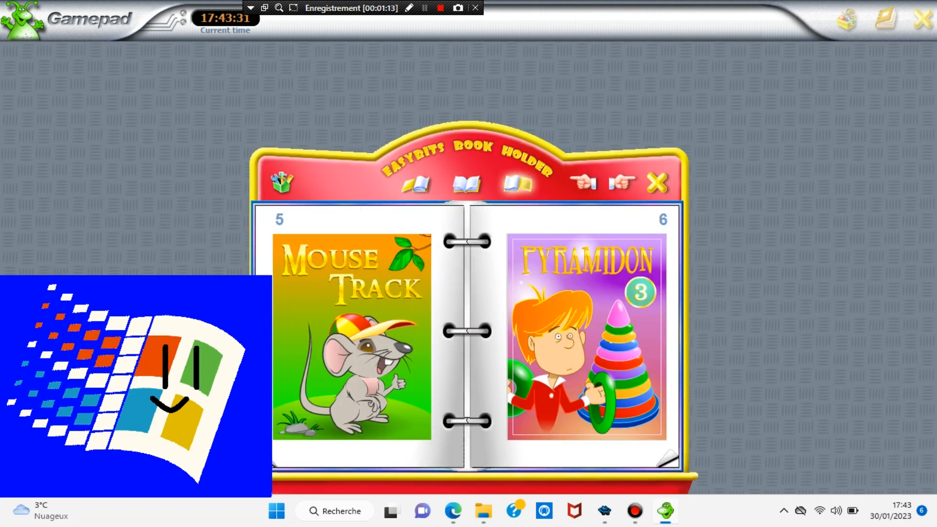
{"action": "left_click", "coordinate": [620, 184]}
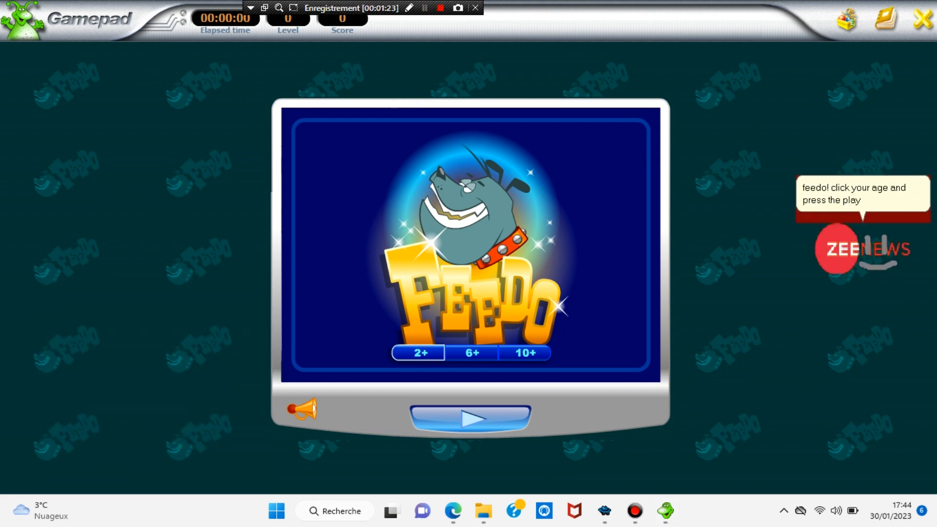
- Start Feedo from its start screen to open the first kitchen level
{"action": "left_click", "coordinate": [470, 418]}
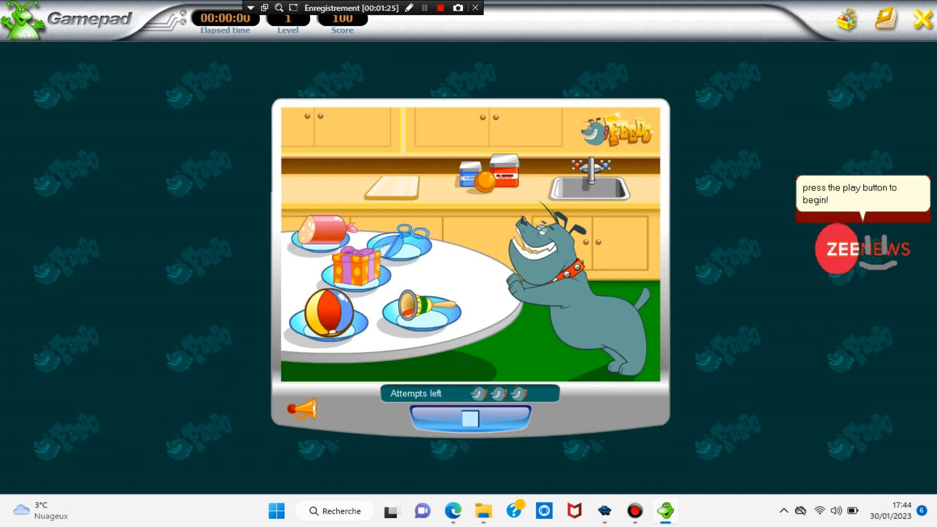
{"action": "left_click", "coordinate": [469, 419]}
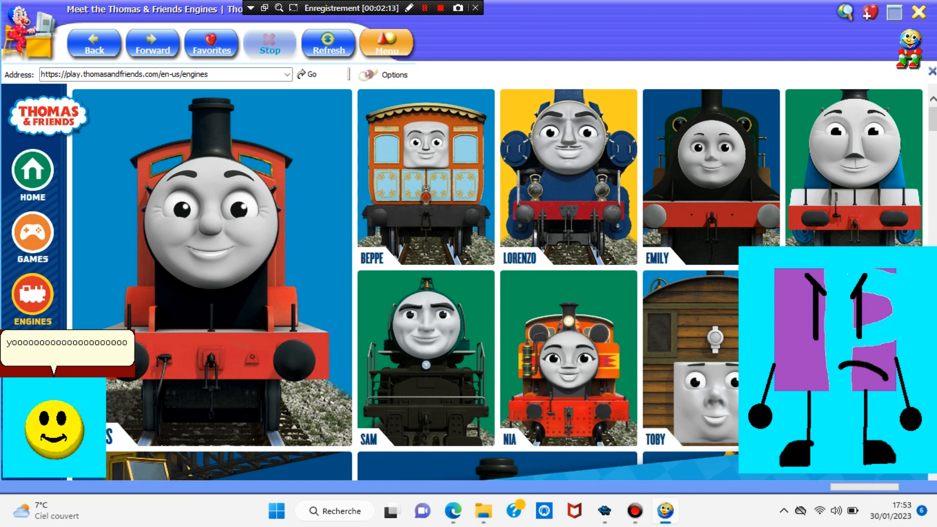
- Type 'oooou are fired!', close the Thomas & Friends browser, and type 'pg123.'
{"action": "type", "text": "oooou are fired!"}
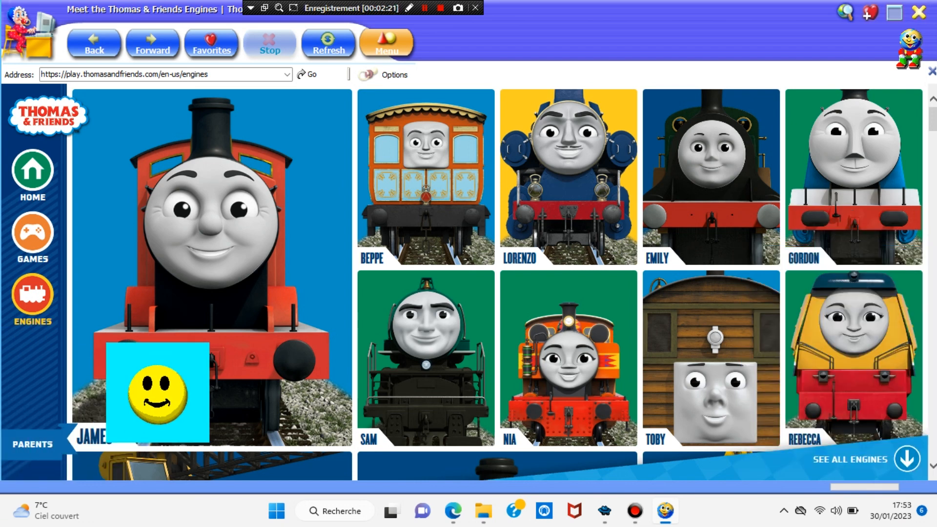
{"action": "left_click_drag", "start_coordinate": [157, 391], "coordinate": [486, 282]}
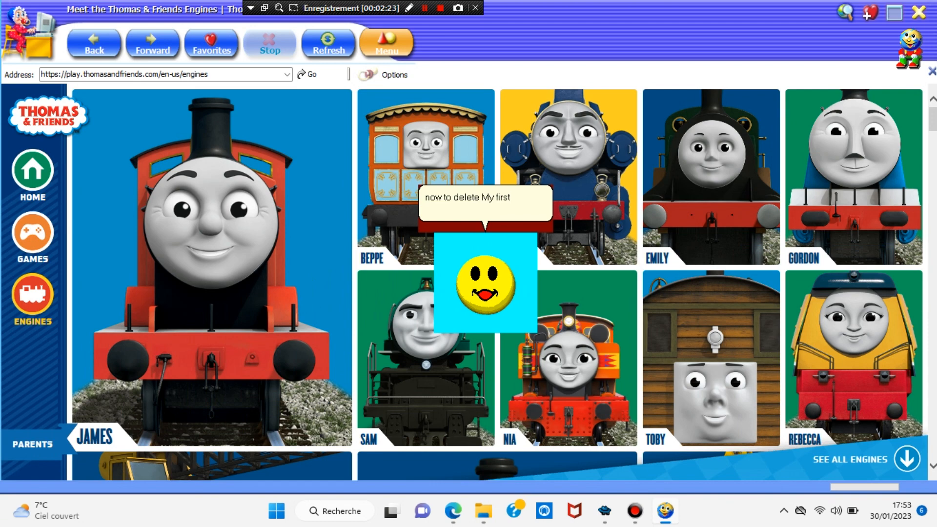
{"action": "left_click", "coordinate": [919, 12]}
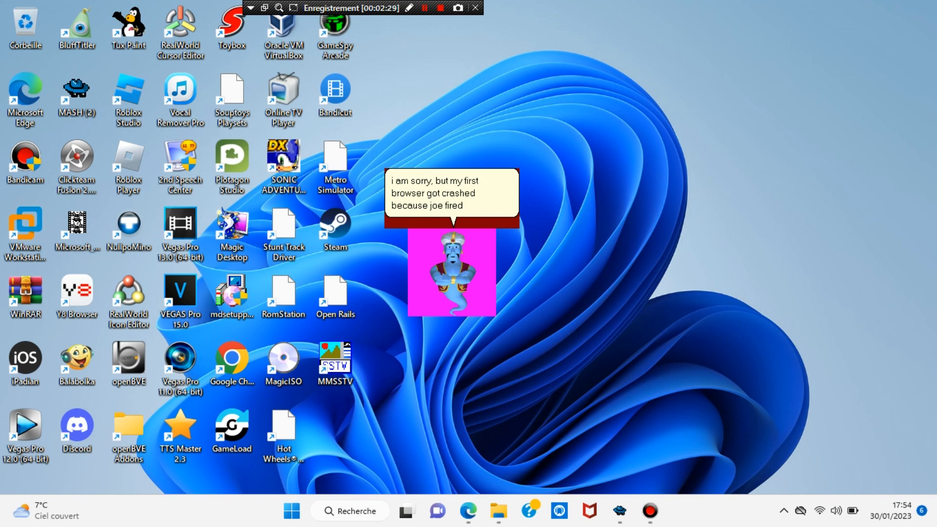
{"action": "type", "text": "pg123."}
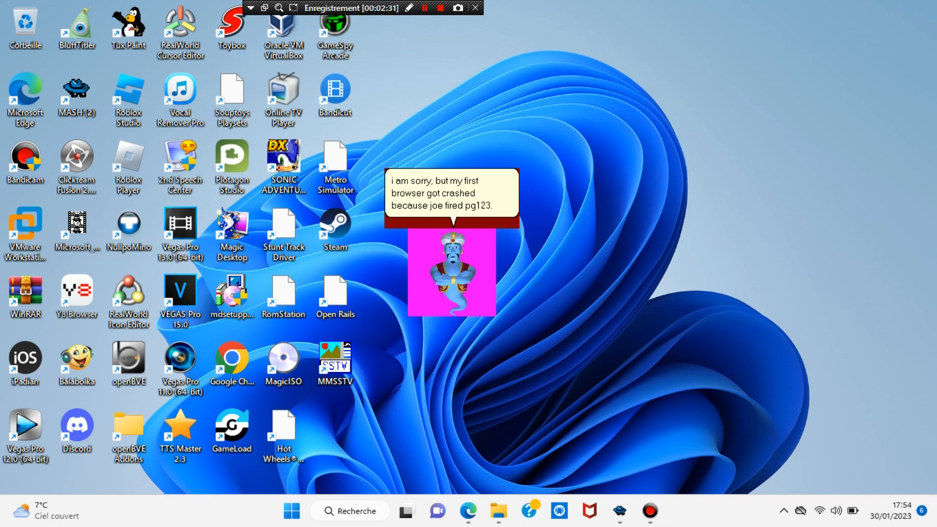